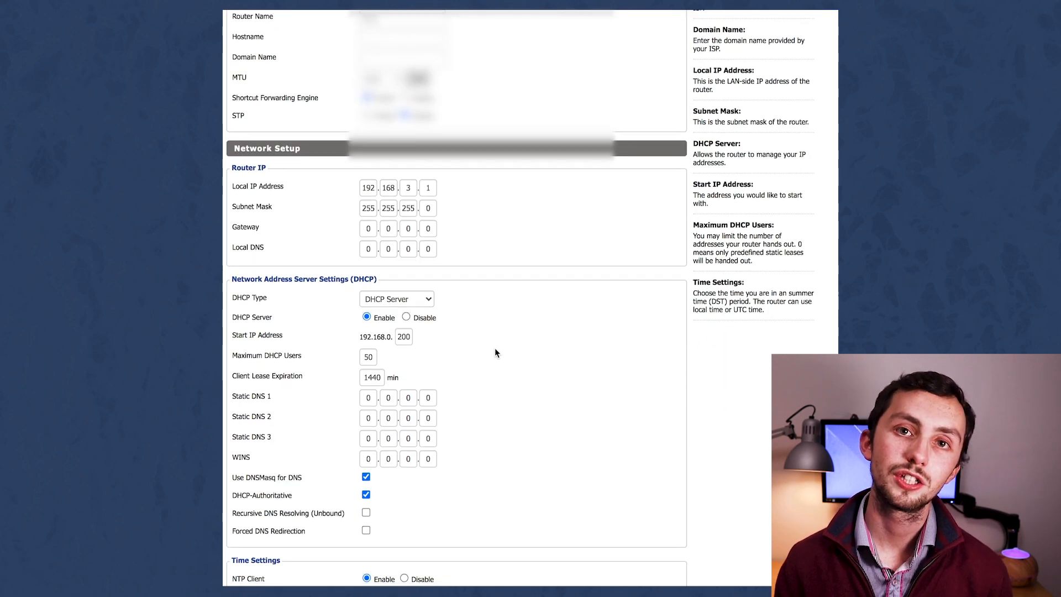
Step: Change the Sky Hub LAN address to 192.168.0.1, apply, and accept the restart
{"action": "scroll", "scroll_direction": "down", "scroll_amount": 3}
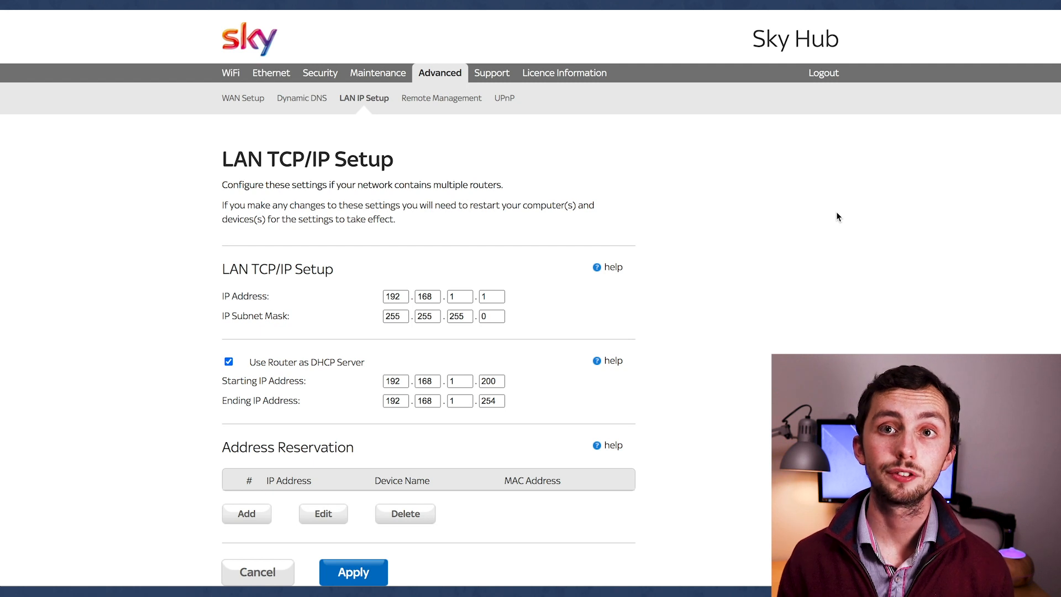
{"action": "type", "text": "0"}
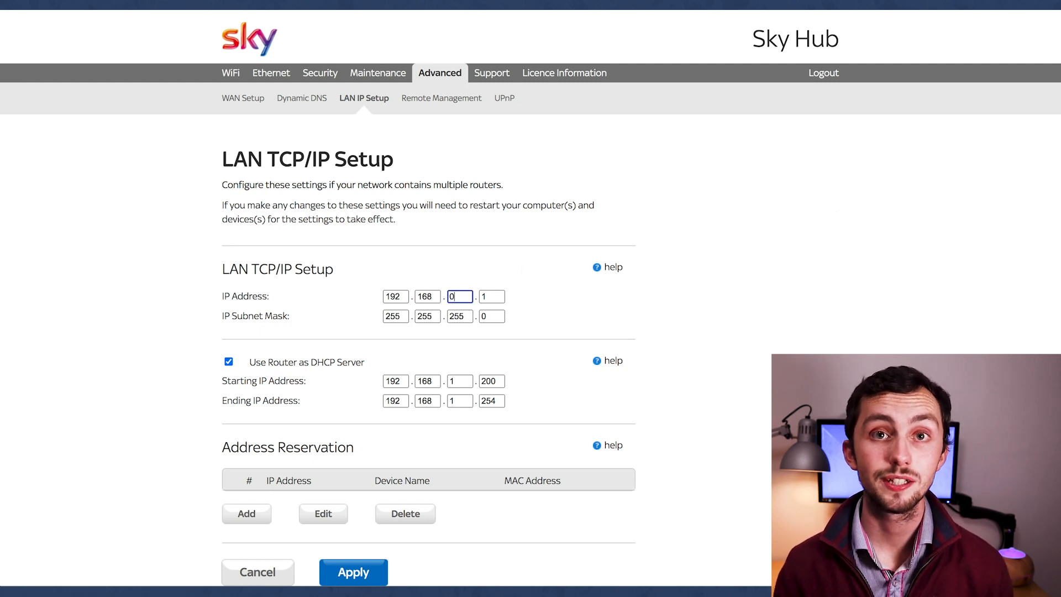
{"action": "scroll", "scroll_direction": "down", "scroll_amount": 3}
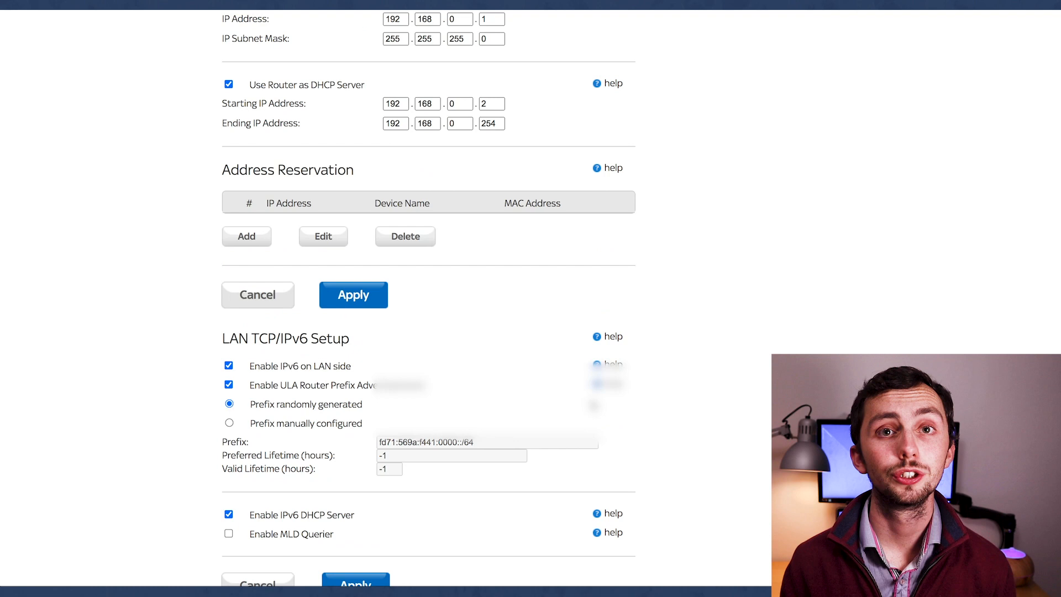
{"action": "left_click", "coordinate": [352, 295]}
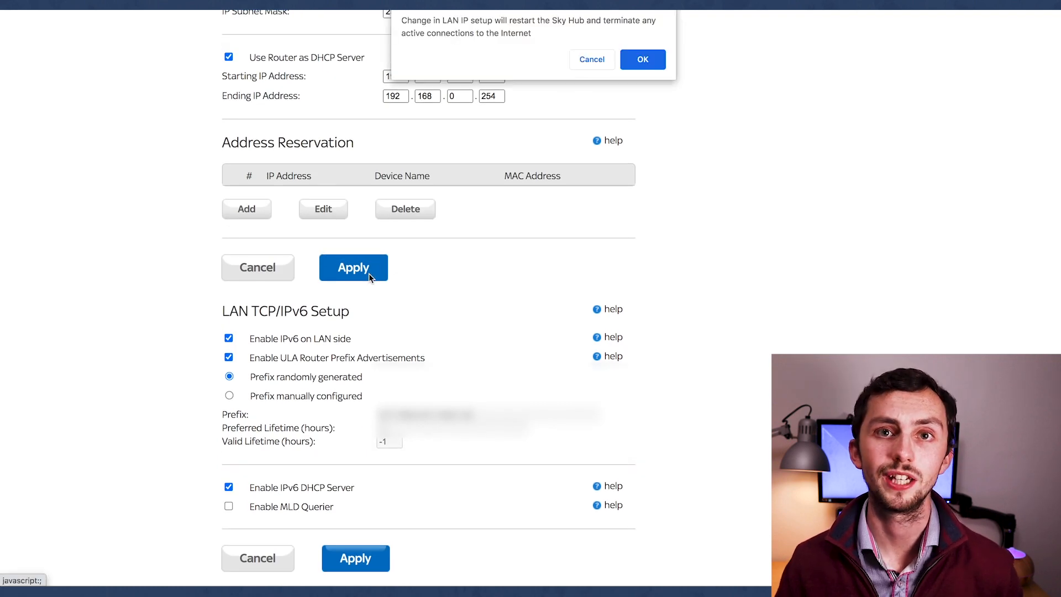
{"action": "left_click", "coordinate": [641, 59]}
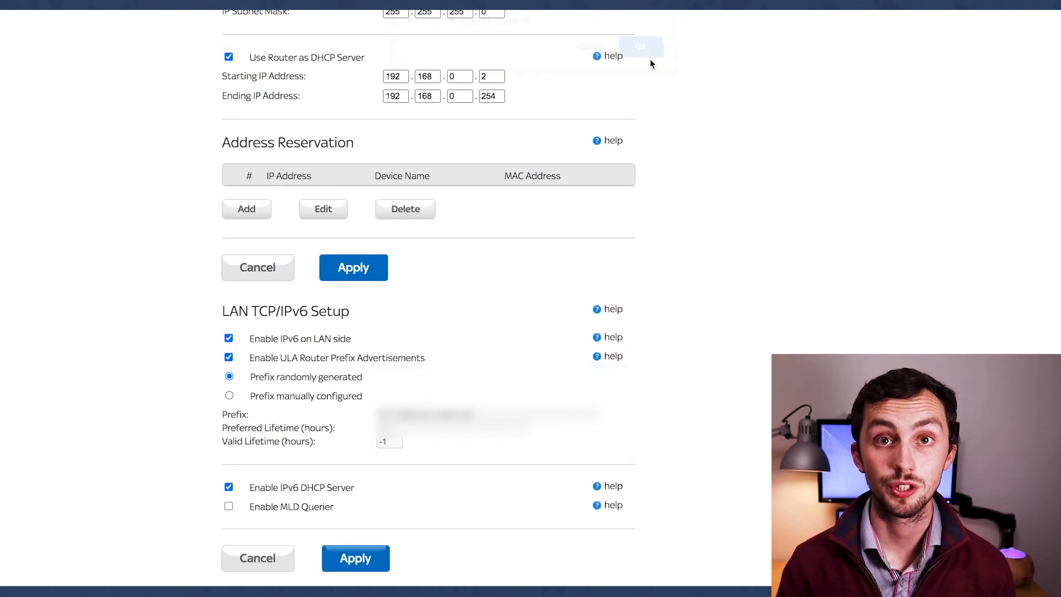
{"action": "left_click", "coordinate": [639, 46]}
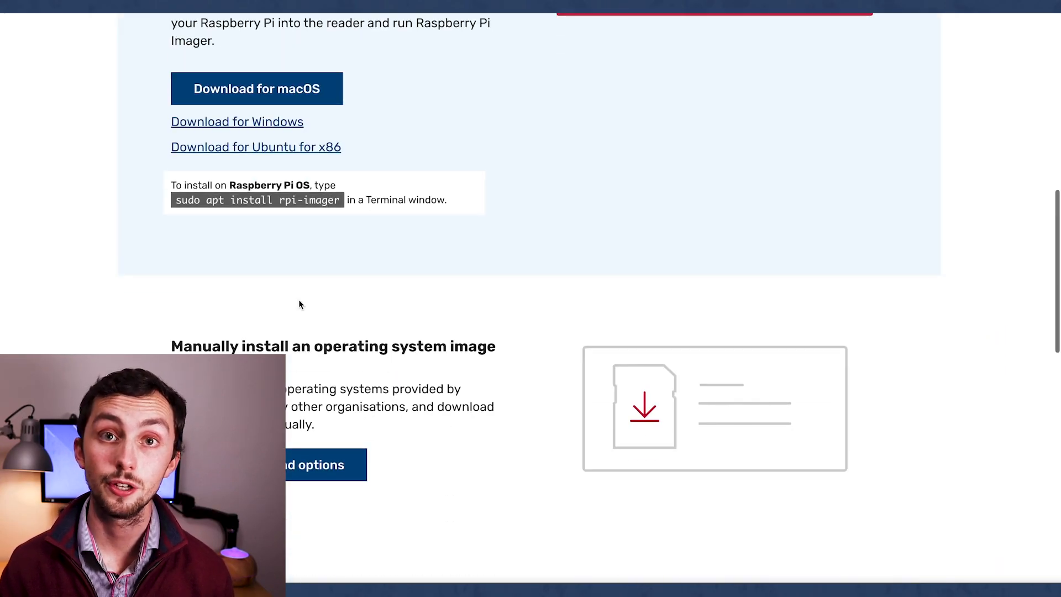
Step: Download the Raspberry Pi OS Lite image from the Raspberry Pi OS downloads
{"action": "scroll", "scroll_direction": "down", "scroll_amount": 3}
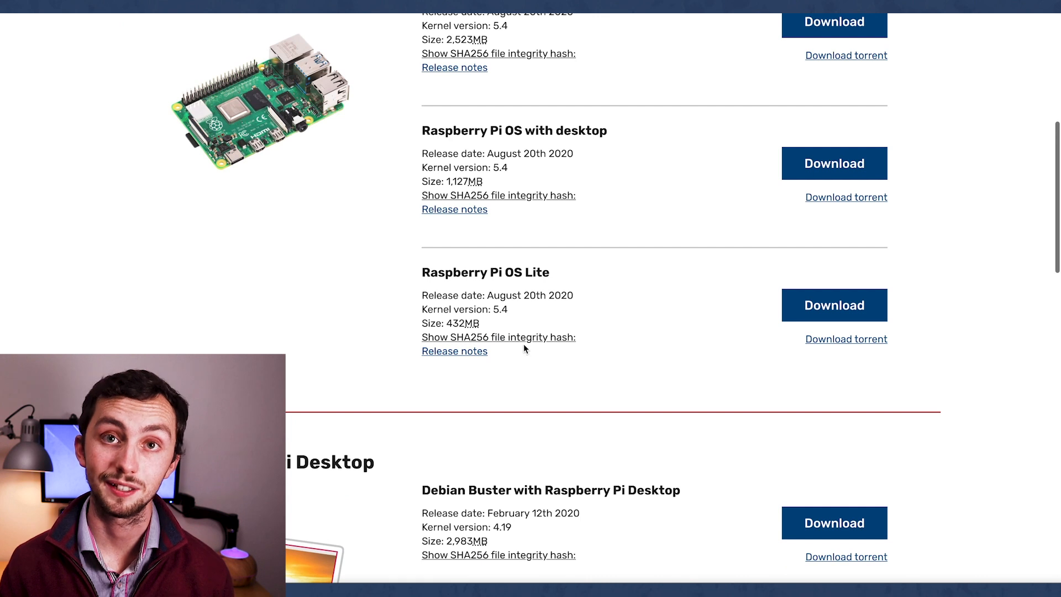
{"action": "left_click", "coordinate": [833, 305]}
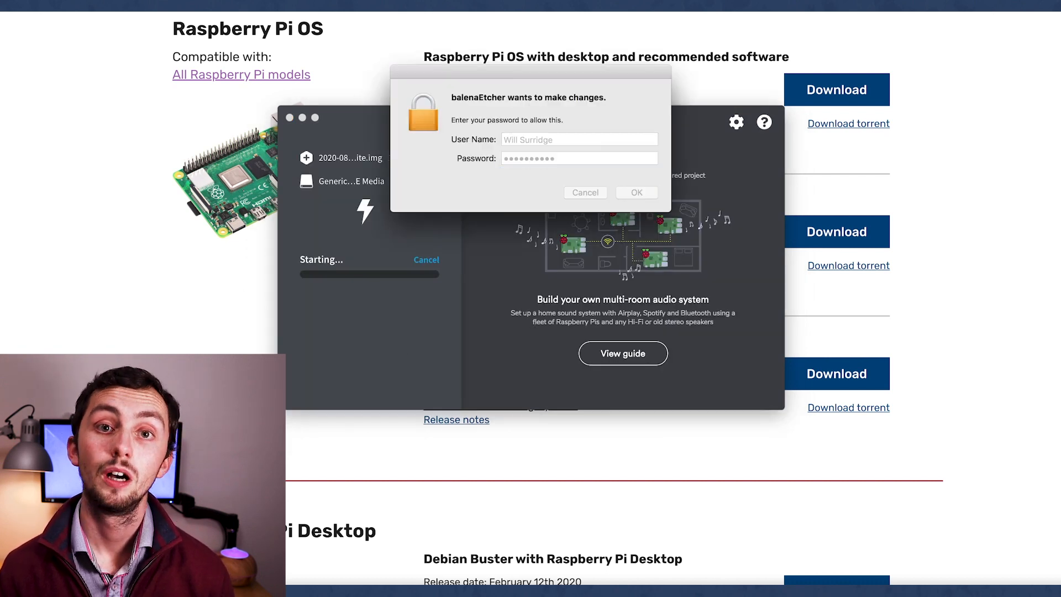
Step: Approve Etcher's write to the card and save an empty 'ssh' file on the boot volume
{"action": "left_click", "coordinate": [635, 192]}
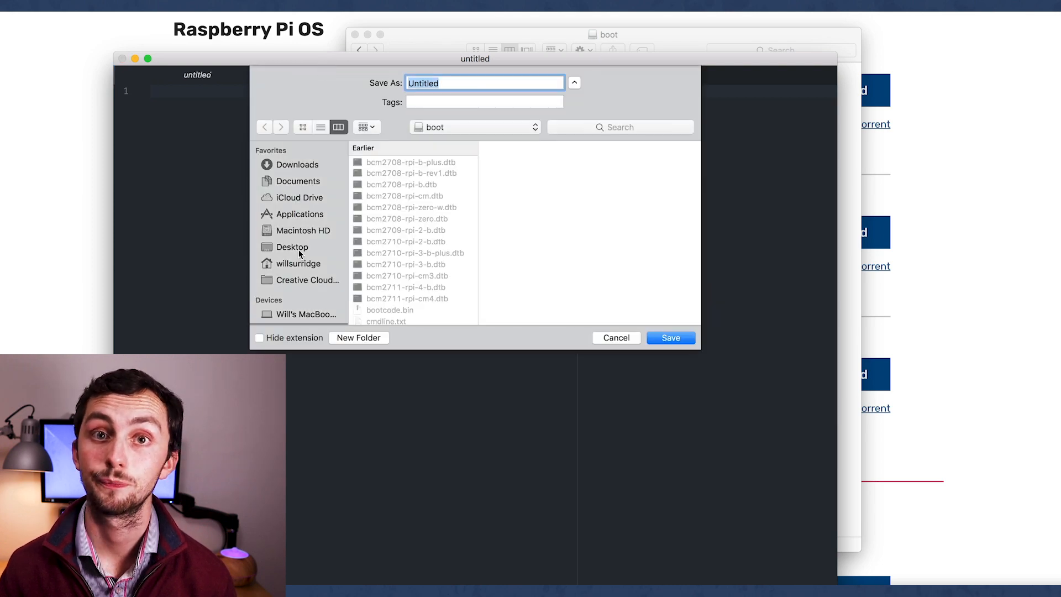
{"action": "type", "text": "ssh"}
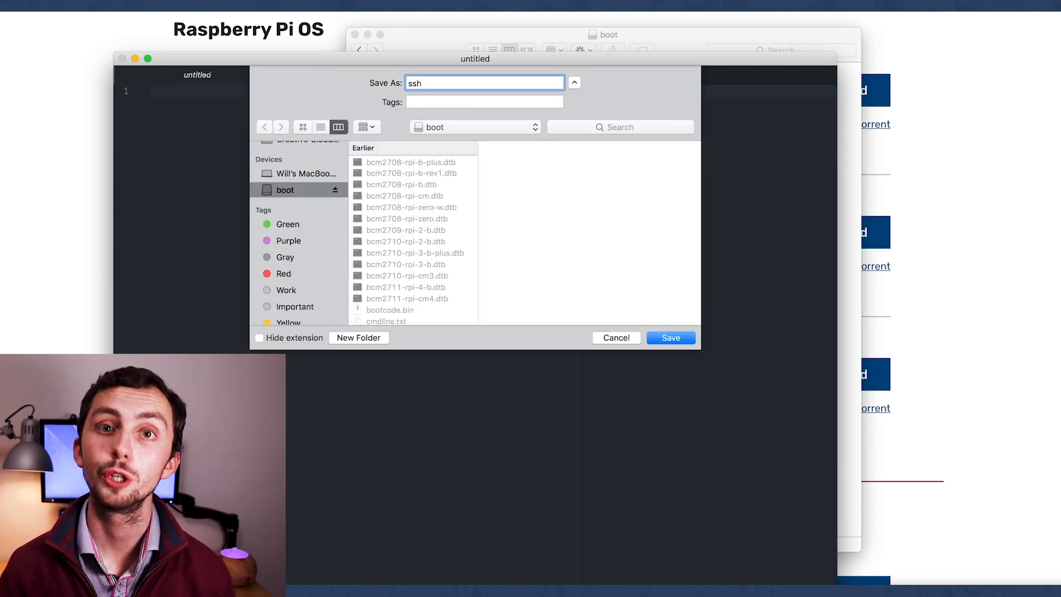
{"action": "left_click", "coordinate": [669, 338]}
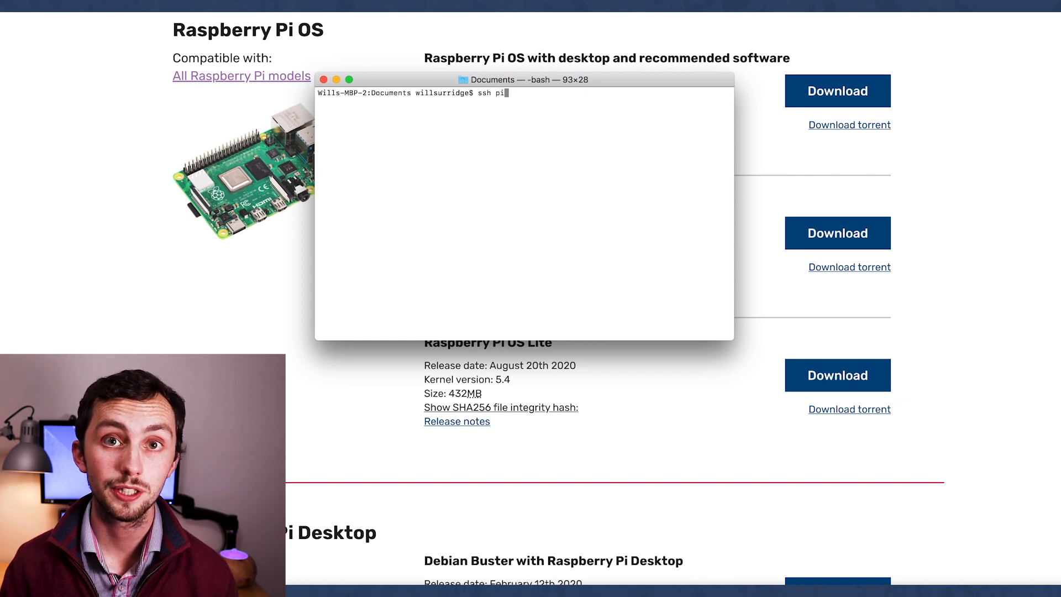
{"action": "type", "text": "@192.168.0.220"}
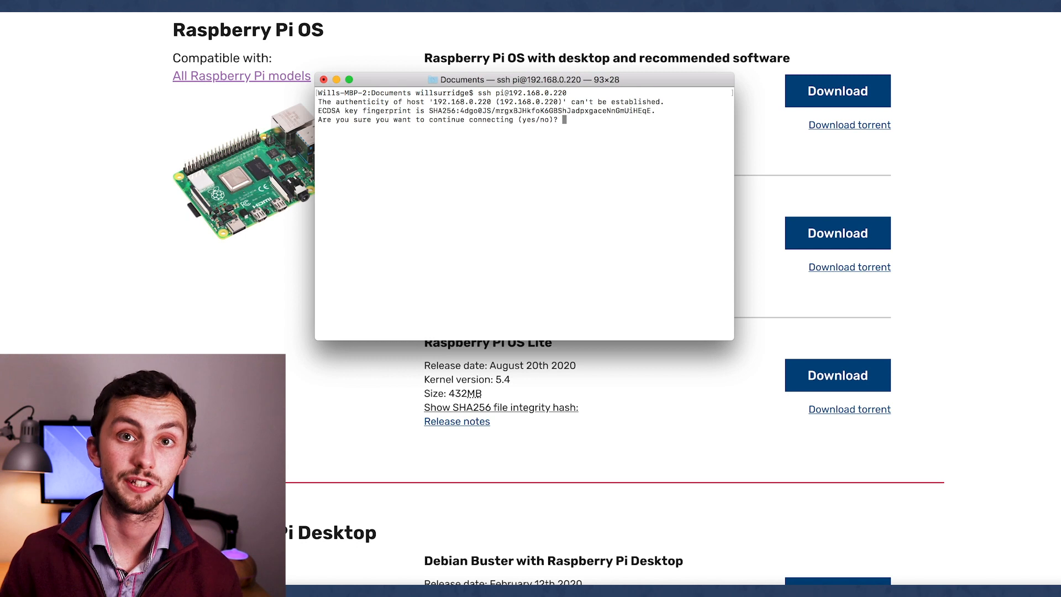
{"action": "type", "text": "yes"}
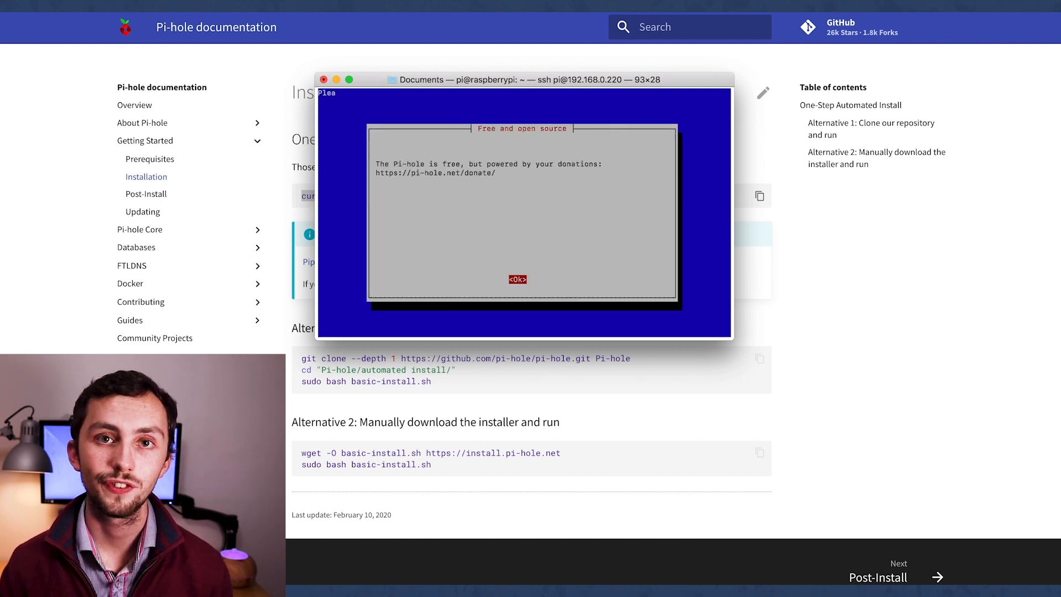
Step: Dismiss the donation notice, keep 192.168.0.220 as static IP, and acknowledge the conflict warning
{"action": "left_click", "coordinate": [517, 278]}
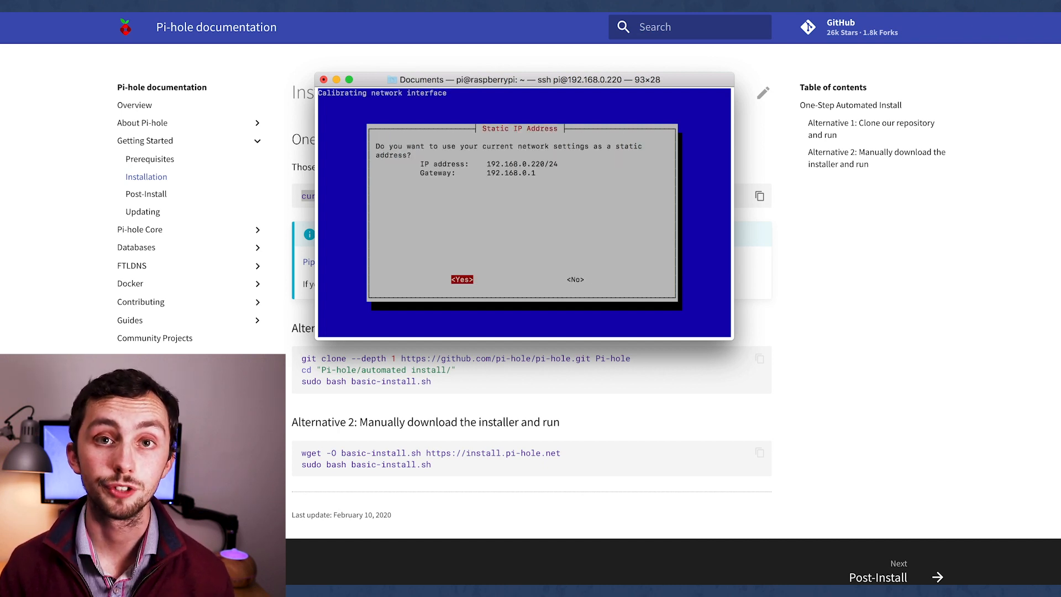
{"action": "left_click", "coordinate": [462, 279]}
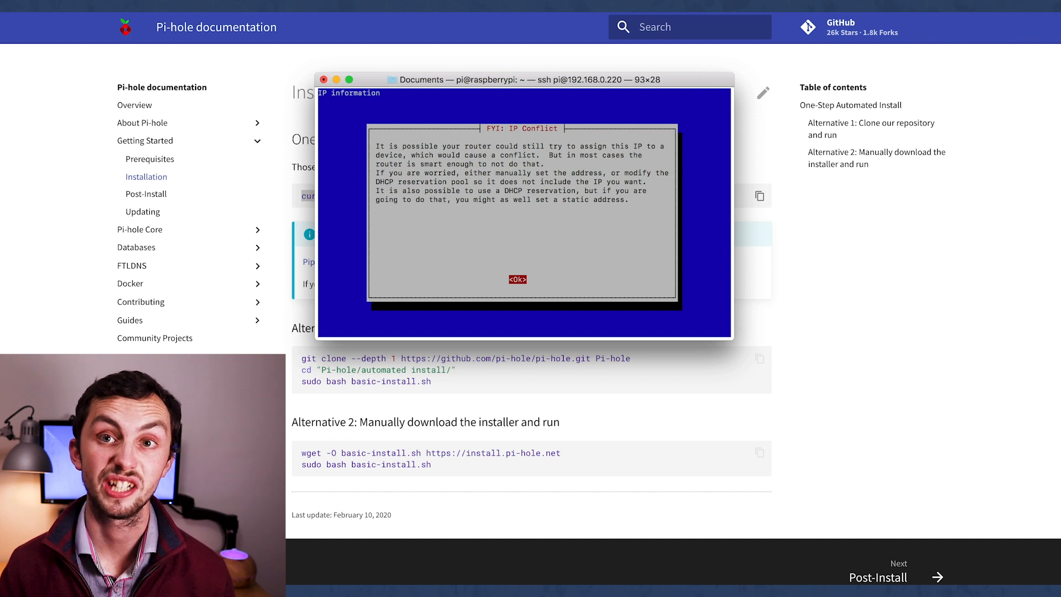
{"action": "left_click", "coordinate": [516, 280]}
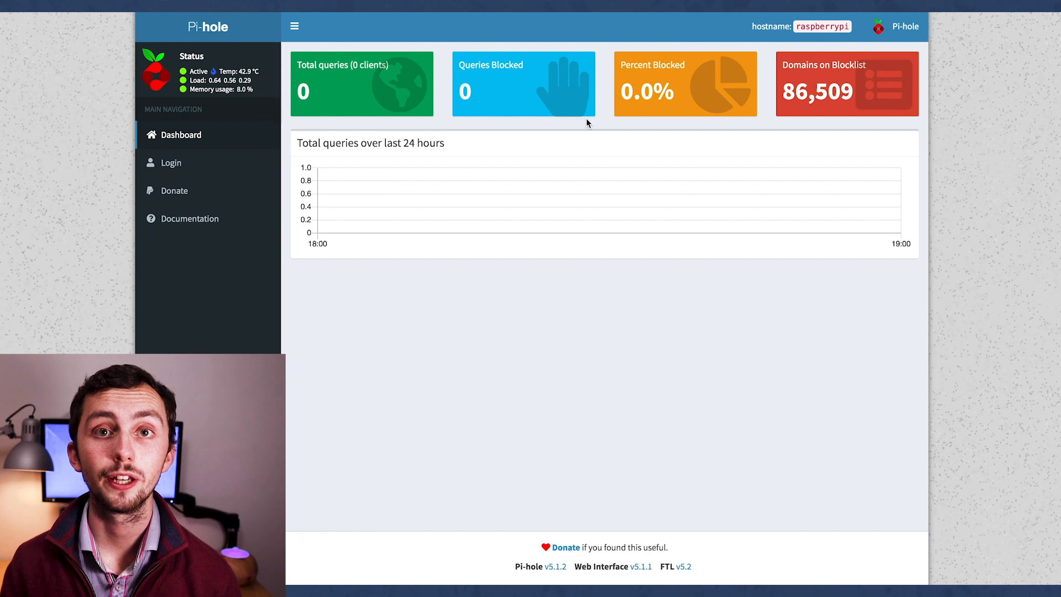
{"action": "mouse_move", "coordinate": [187, 179]}
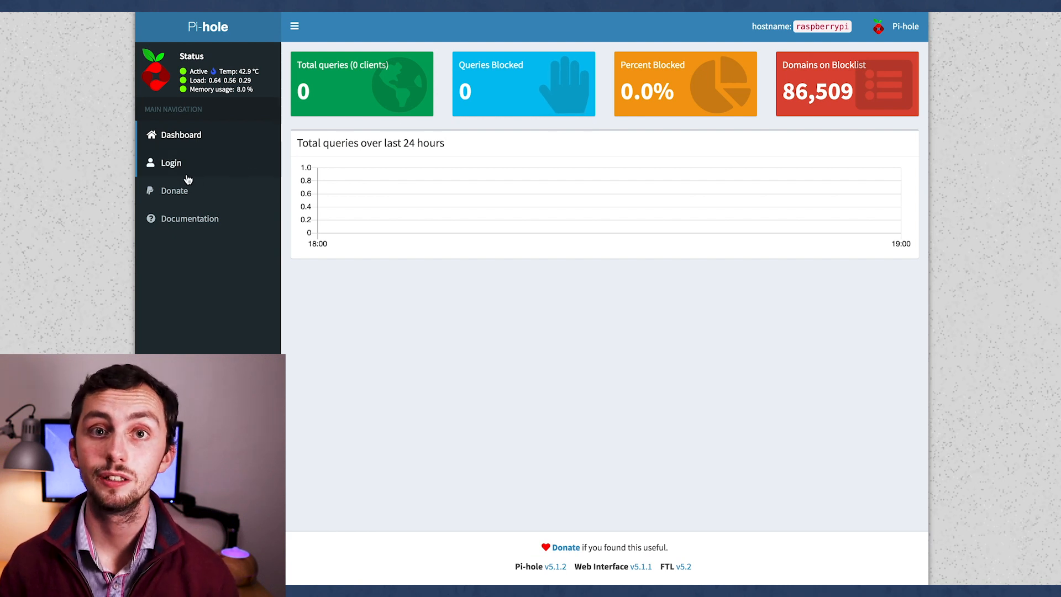
Step: Log into Pi-hole admin, view the Query Log, and expand Long-term data
{"action": "left_click", "coordinate": [171, 162]}
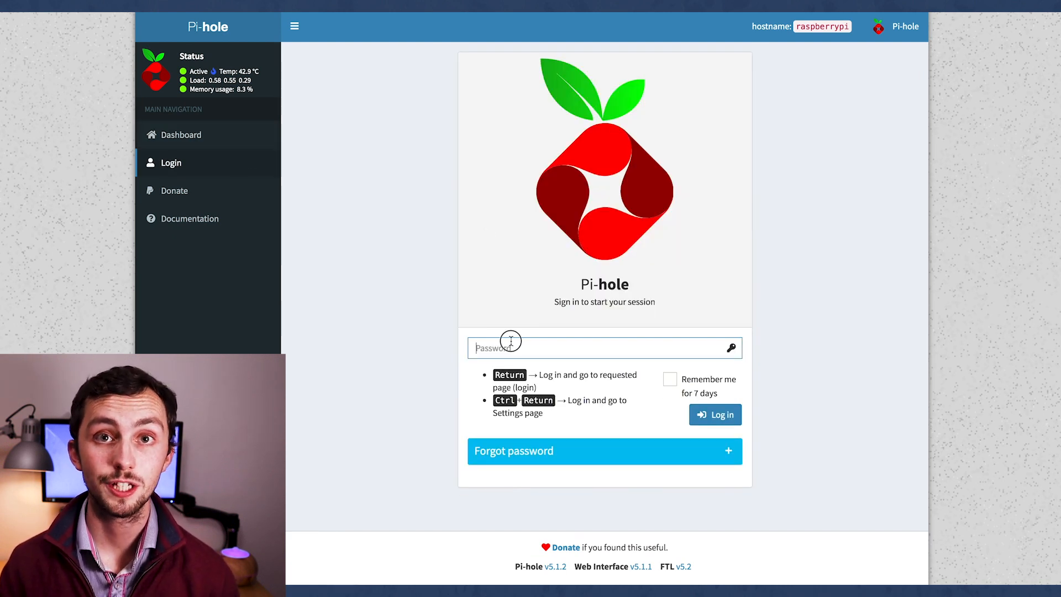
{"action": "type", "text": "password"}
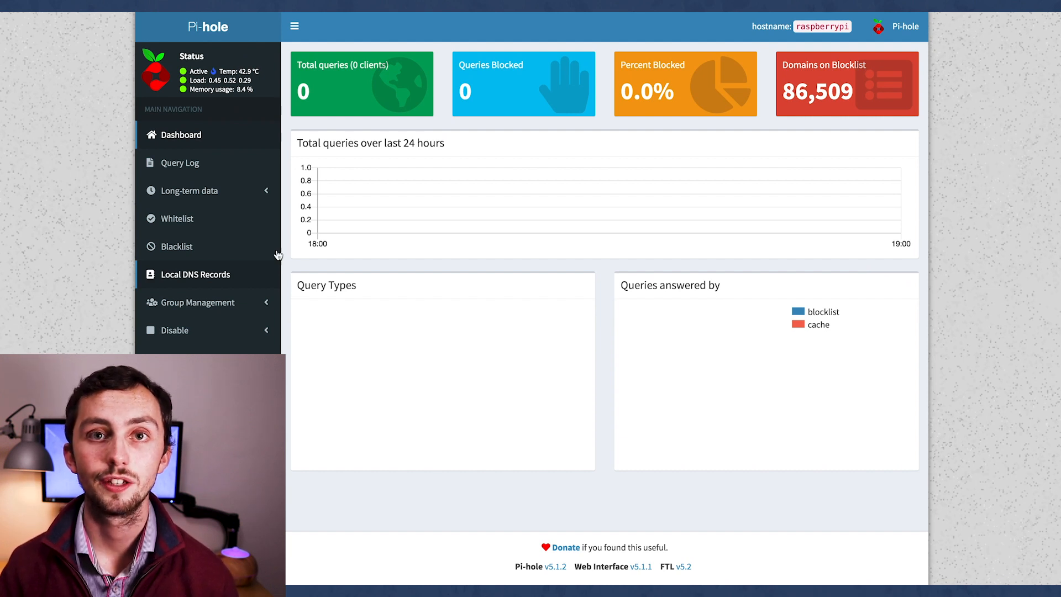
{"action": "left_click", "coordinate": [180, 163]}
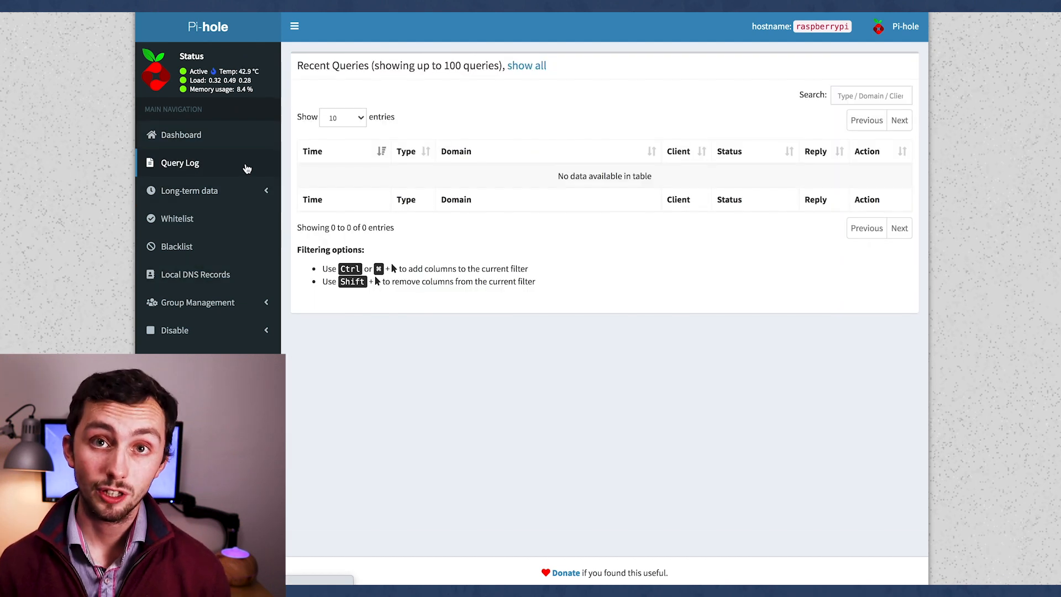
{"action": "left_click", "coordinate": [190, 190]}
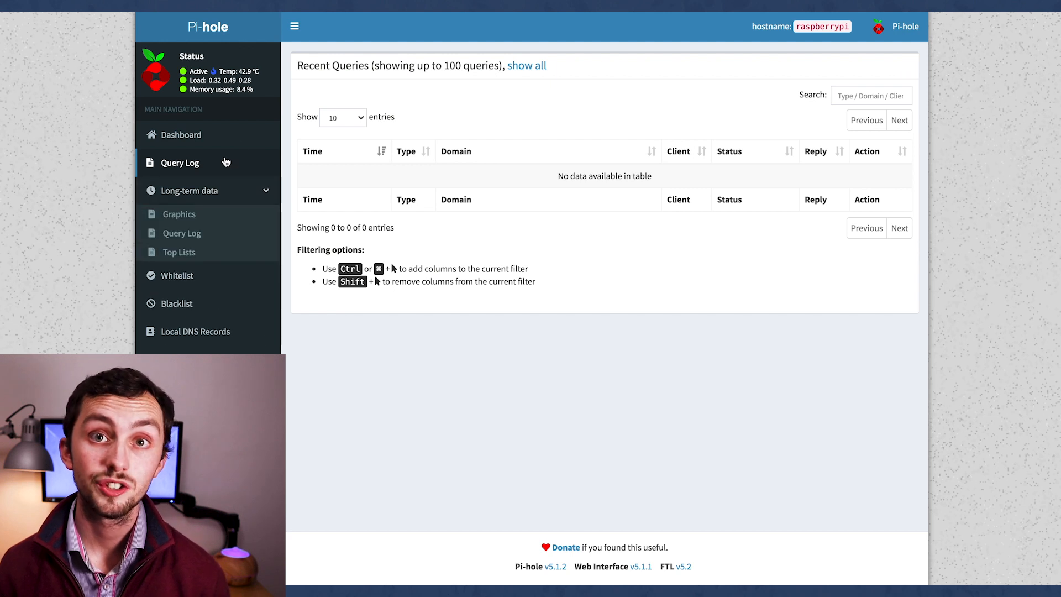
{"action": "left_click", "coordinate": [181, 135]}
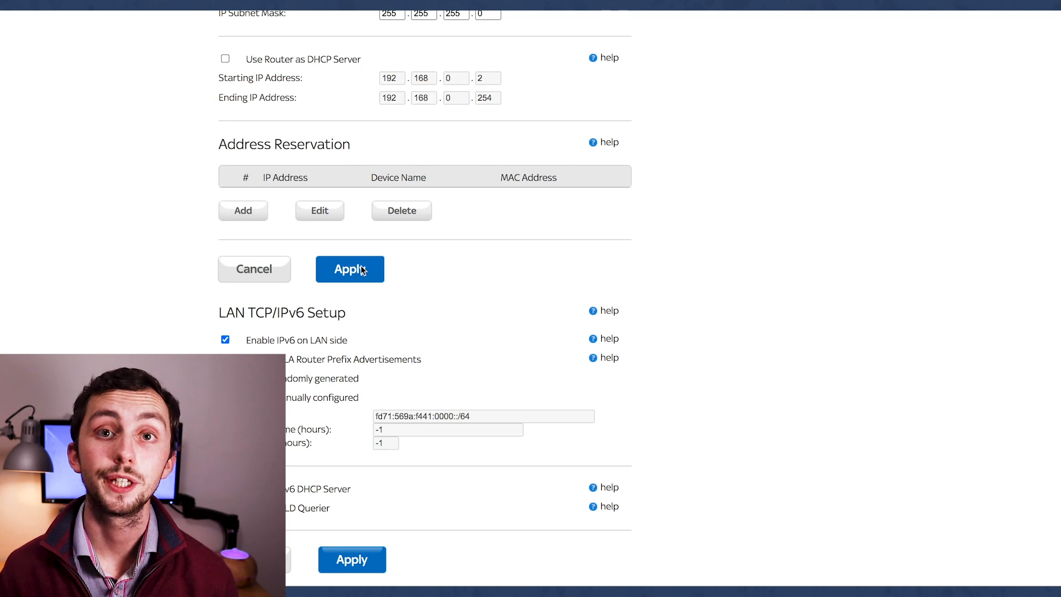
Step: Apply the router settings with 'Use Router as DHCP Server' unchecked
{"action": "left_click", "coordinate": [350, 269]}
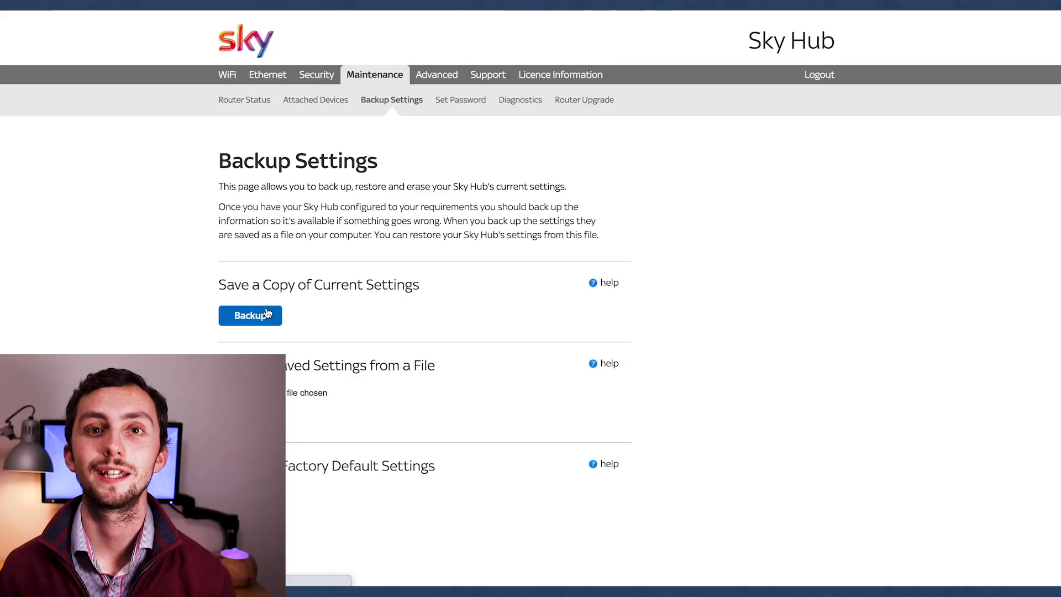
Step: Back up the current router settings to sky_router_settings.conf
{"action": "left_click", "coordinate": [249, 315]}
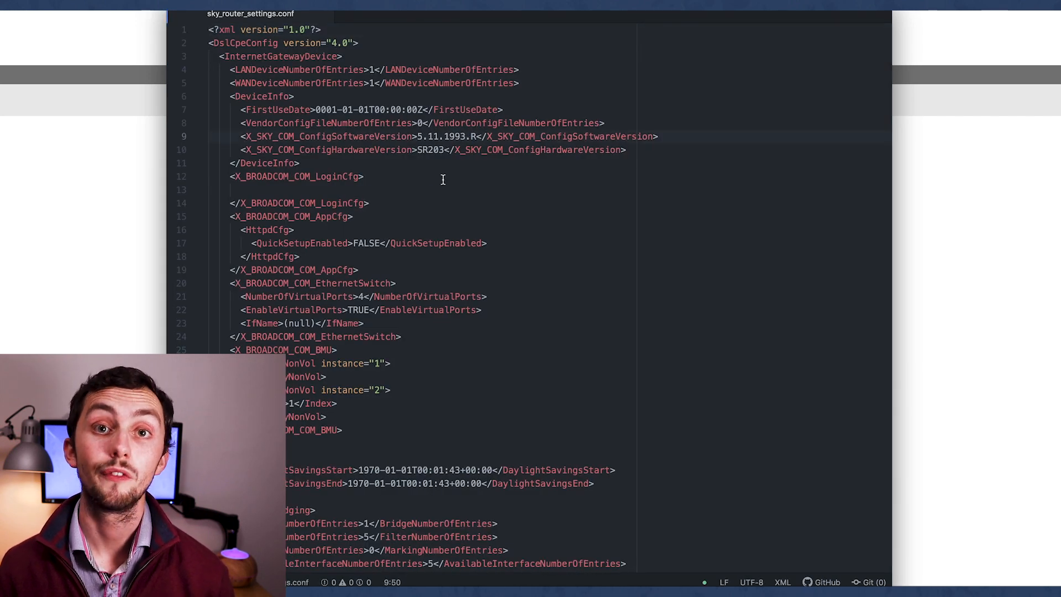
Step: Scroll through sky_router_settings.conf in Atom and search its contents
{"action": "scroll", "scroll_direction": "down", "scroll_amount": 3}
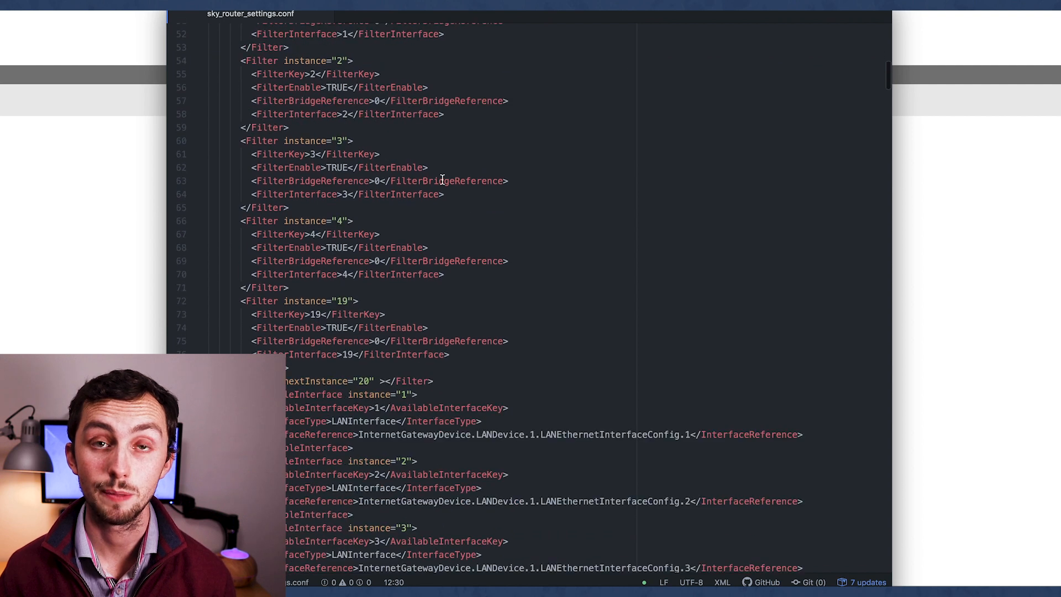
{"action": "scroll", "scroll_direction": "down", "scroll_amount": 3}
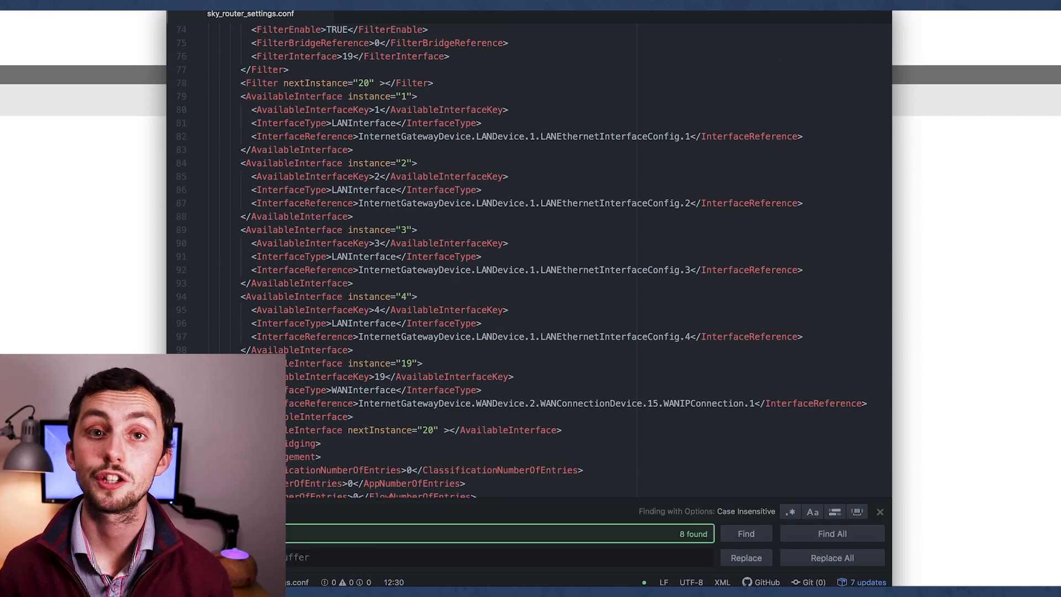
{"action": "left_click", "coordinate": [745, 533]}
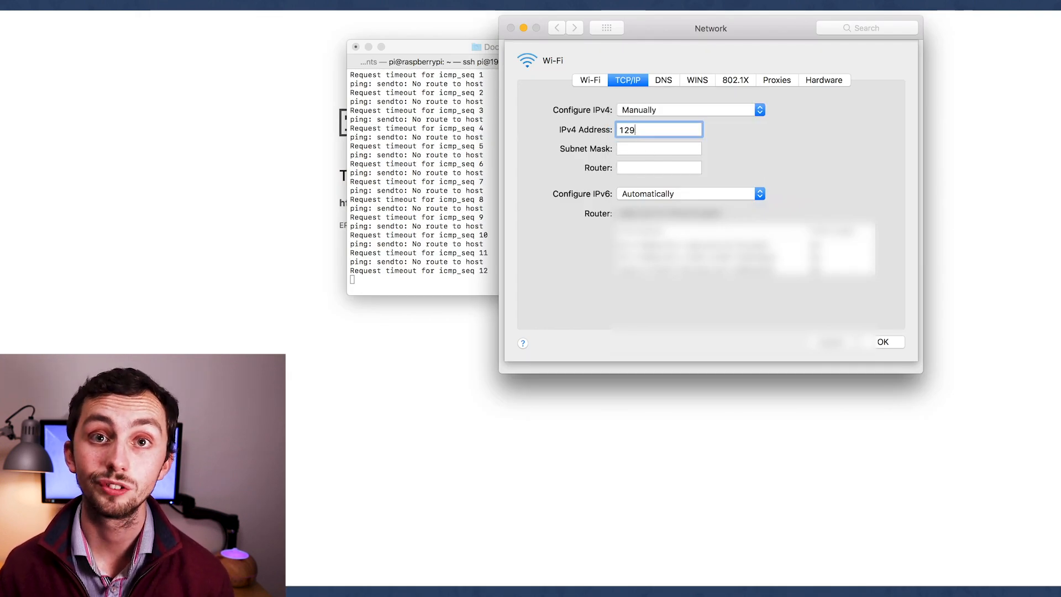
Step: Set Wi-Fi IPv4 manually to 192.168.0.1 with mask 255.255.2… and apply
{"action": "type", "text": "92.168.0.1"}
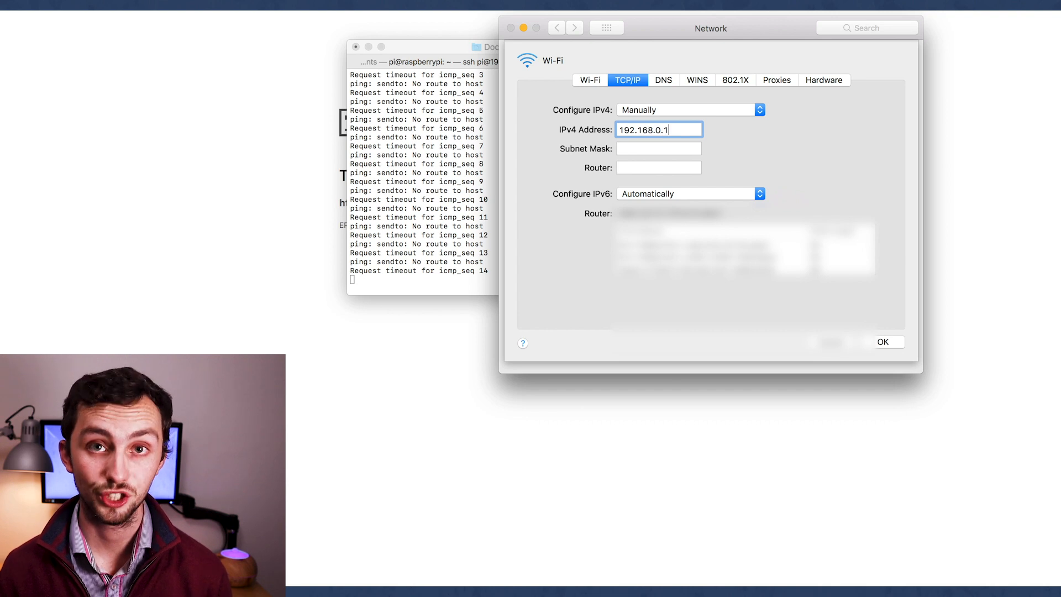
{"action": "type", "text": "255.255.2"}
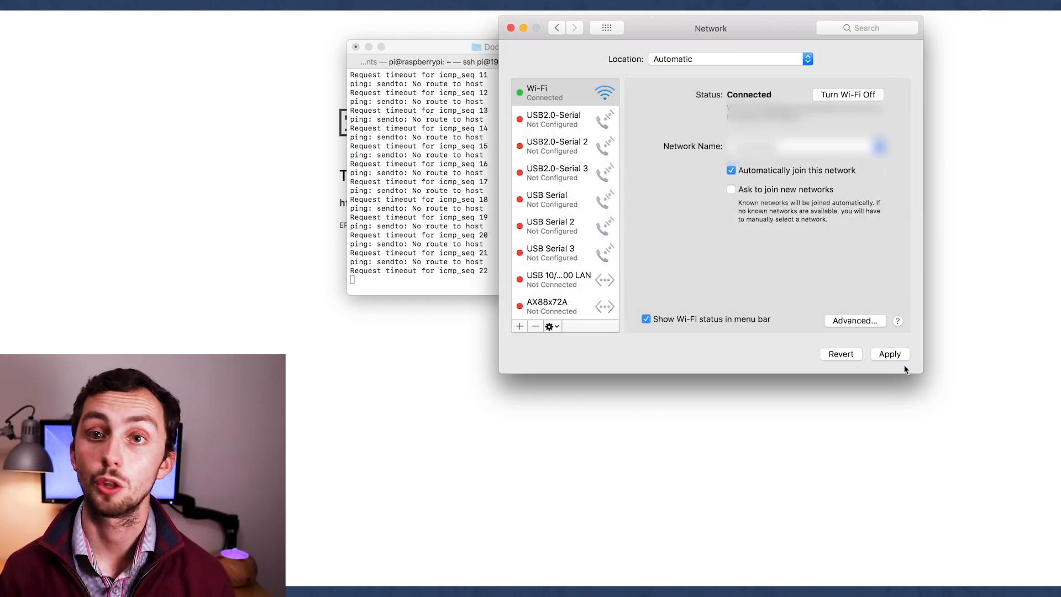
{"action": "left_click", "coordinate": [889, 354]}
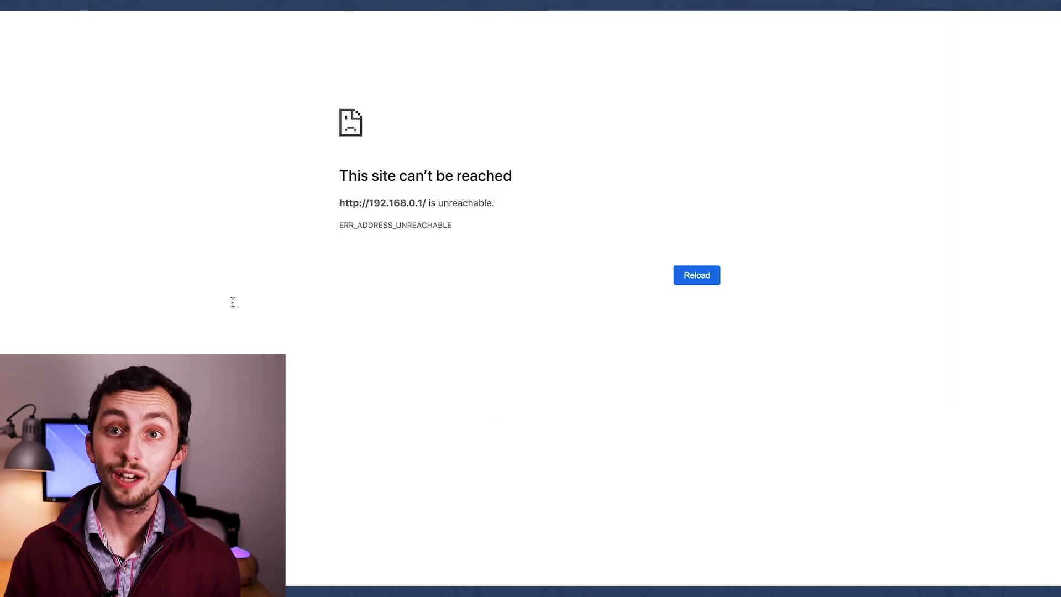
Step: Enable Pi-hole's DHCP server with range from 192.168.0.200 and router 192.168.0.1
{"action": "left_click", "coordinate": [695, 275]}
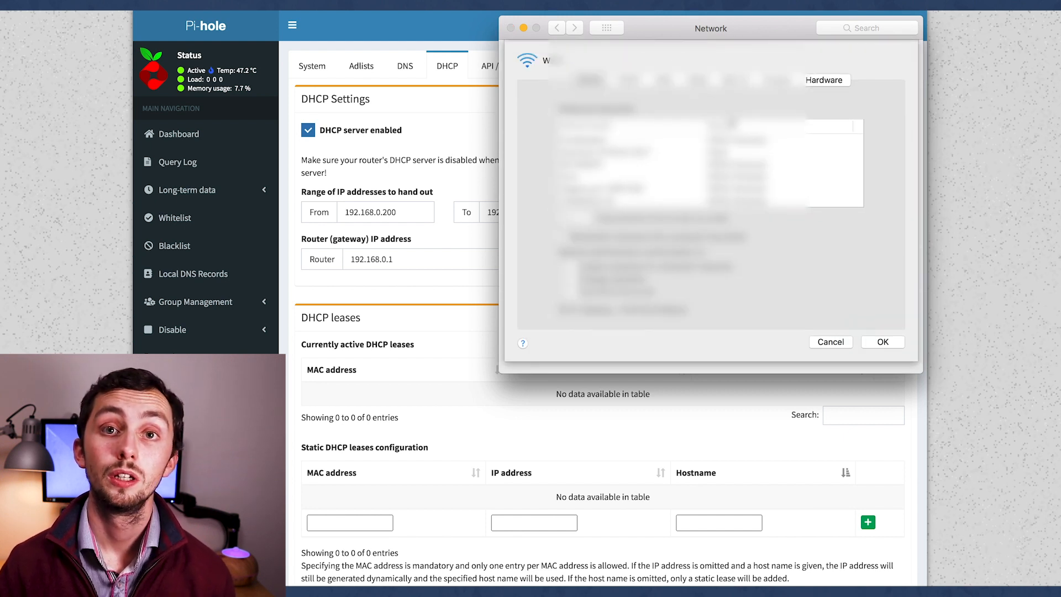
Step: Set the Mac's Wi-Fi Configure IPv4 option to 'Using DHCP'
{"action": "left_click", "coordinate": [683, 109]}
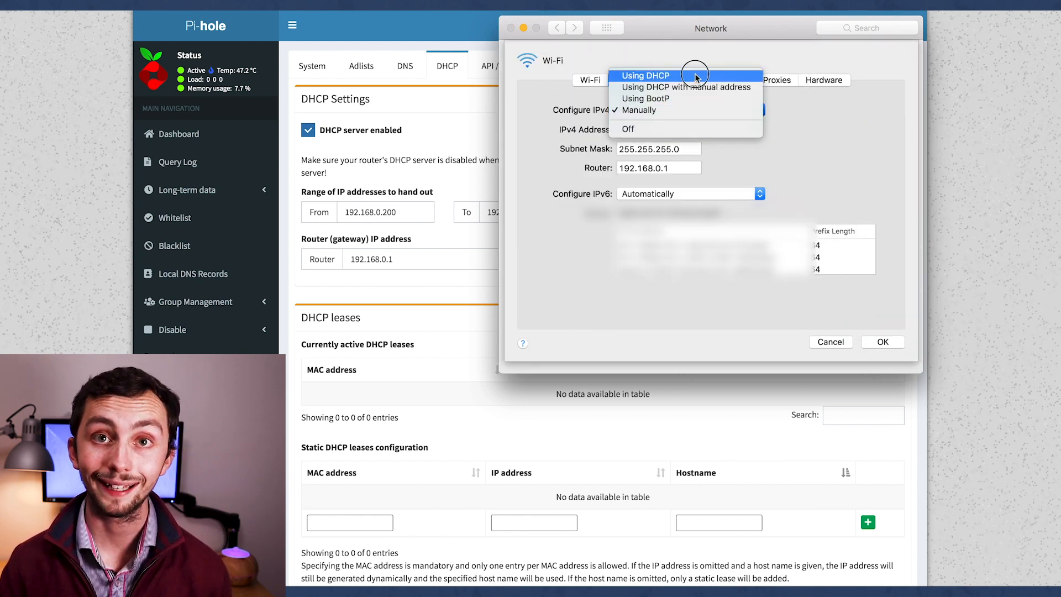
{"action": "left_click", "coordinate": [643, 75]}
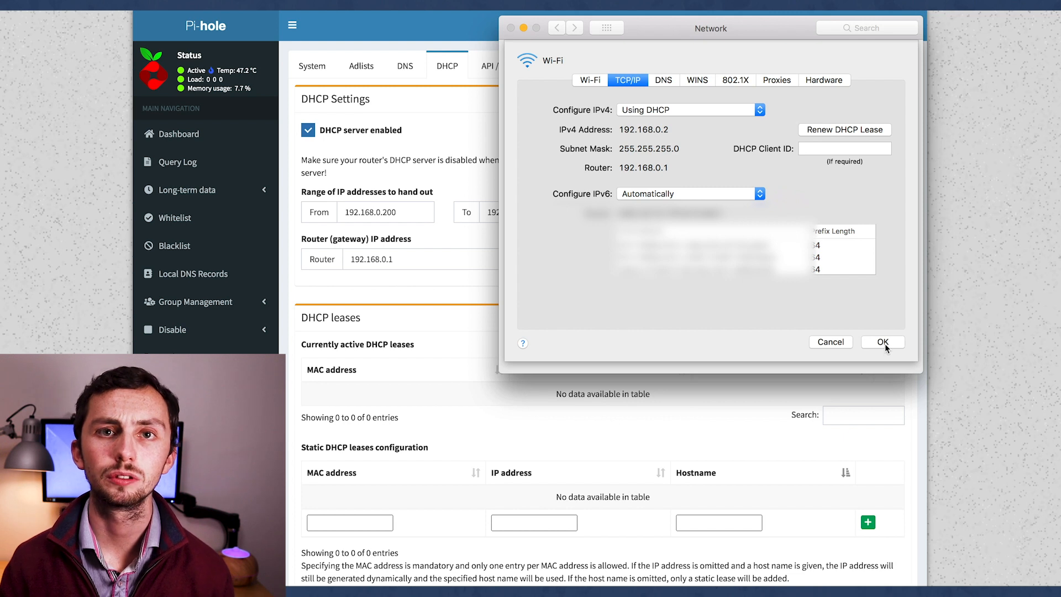